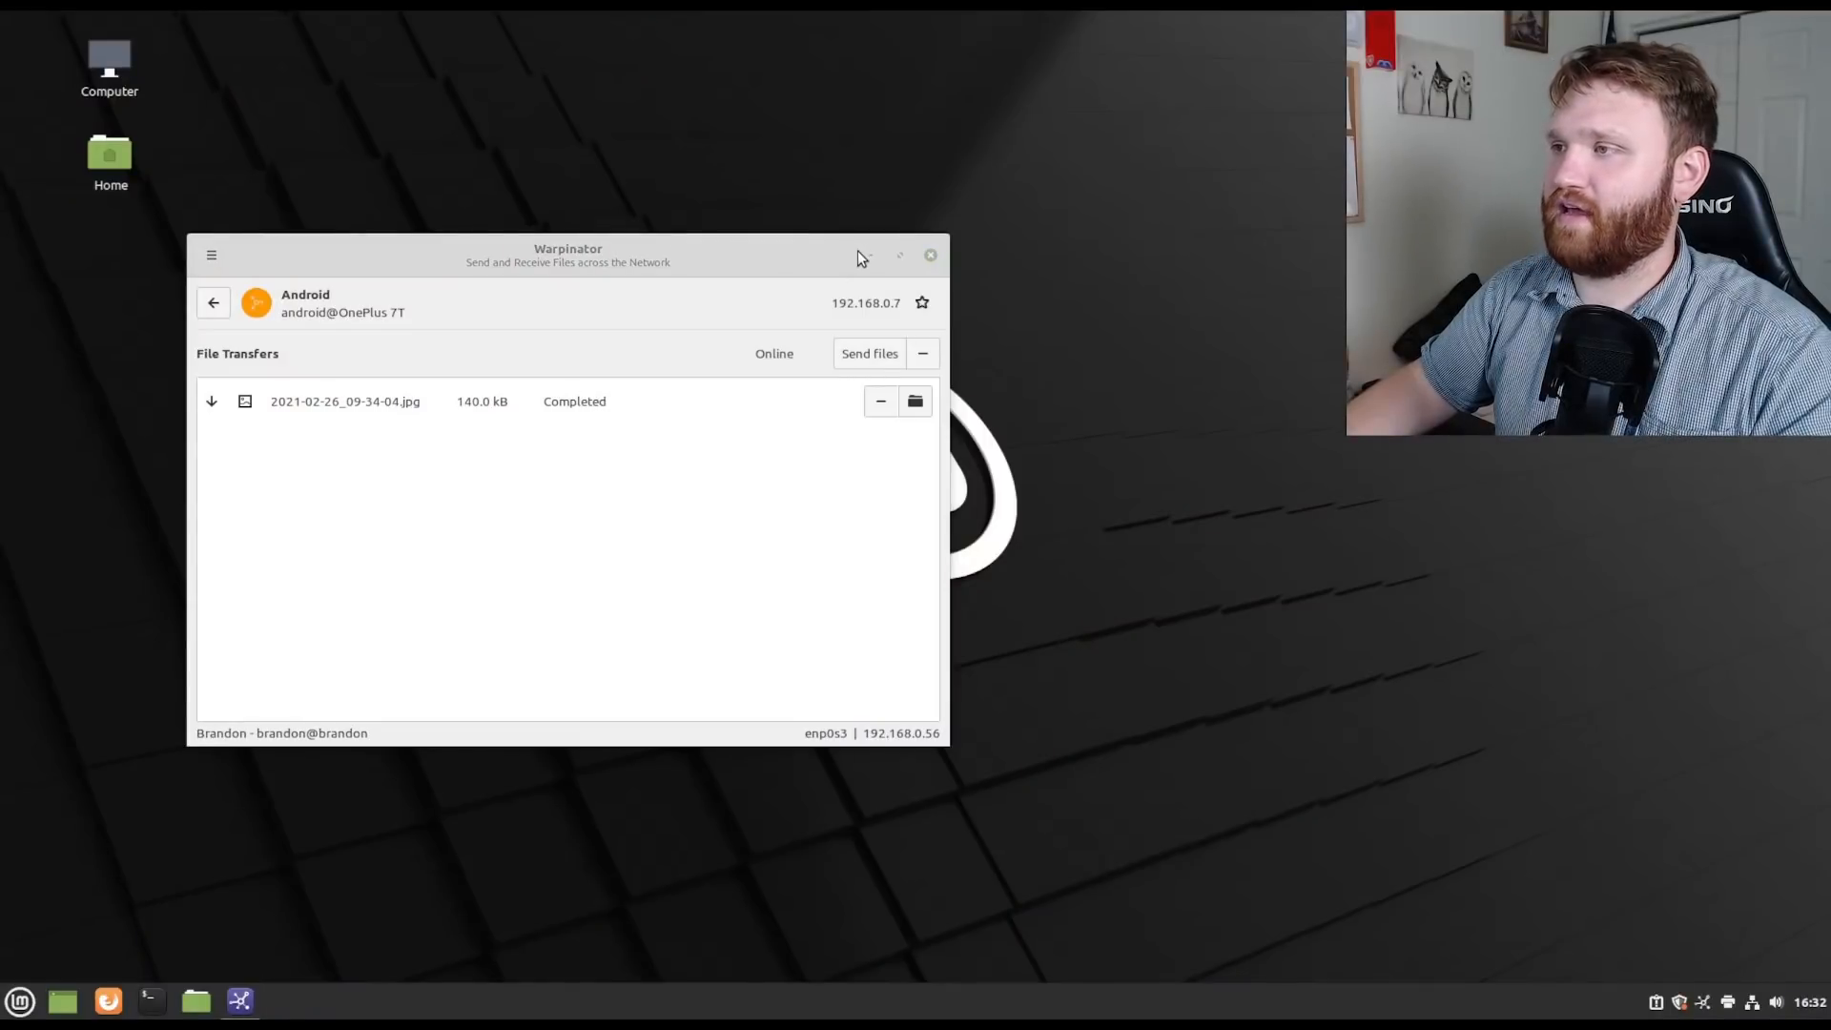
Minimize the Warpinator window to reveal the bare desktop wallpaper.
{"action": "left_click", "coordinate": [930, 254]}
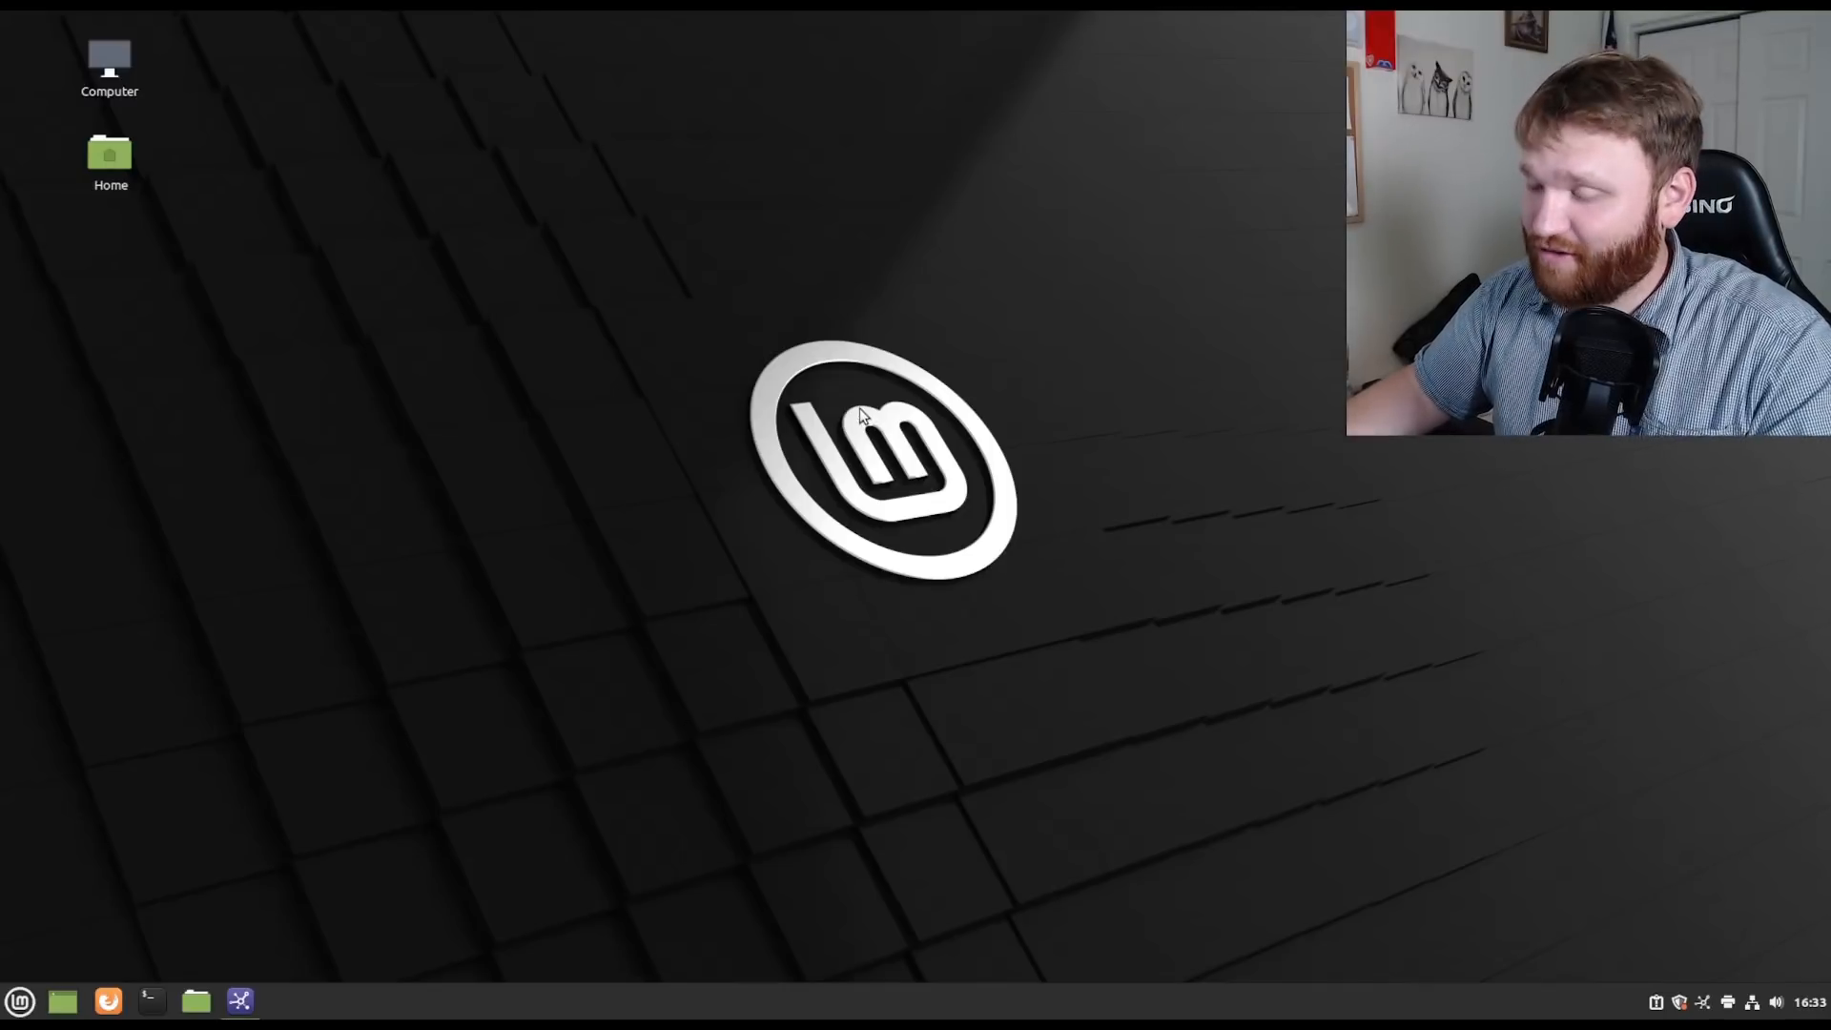
{"action": "mouse_move", "coordinate": [441, 817]}
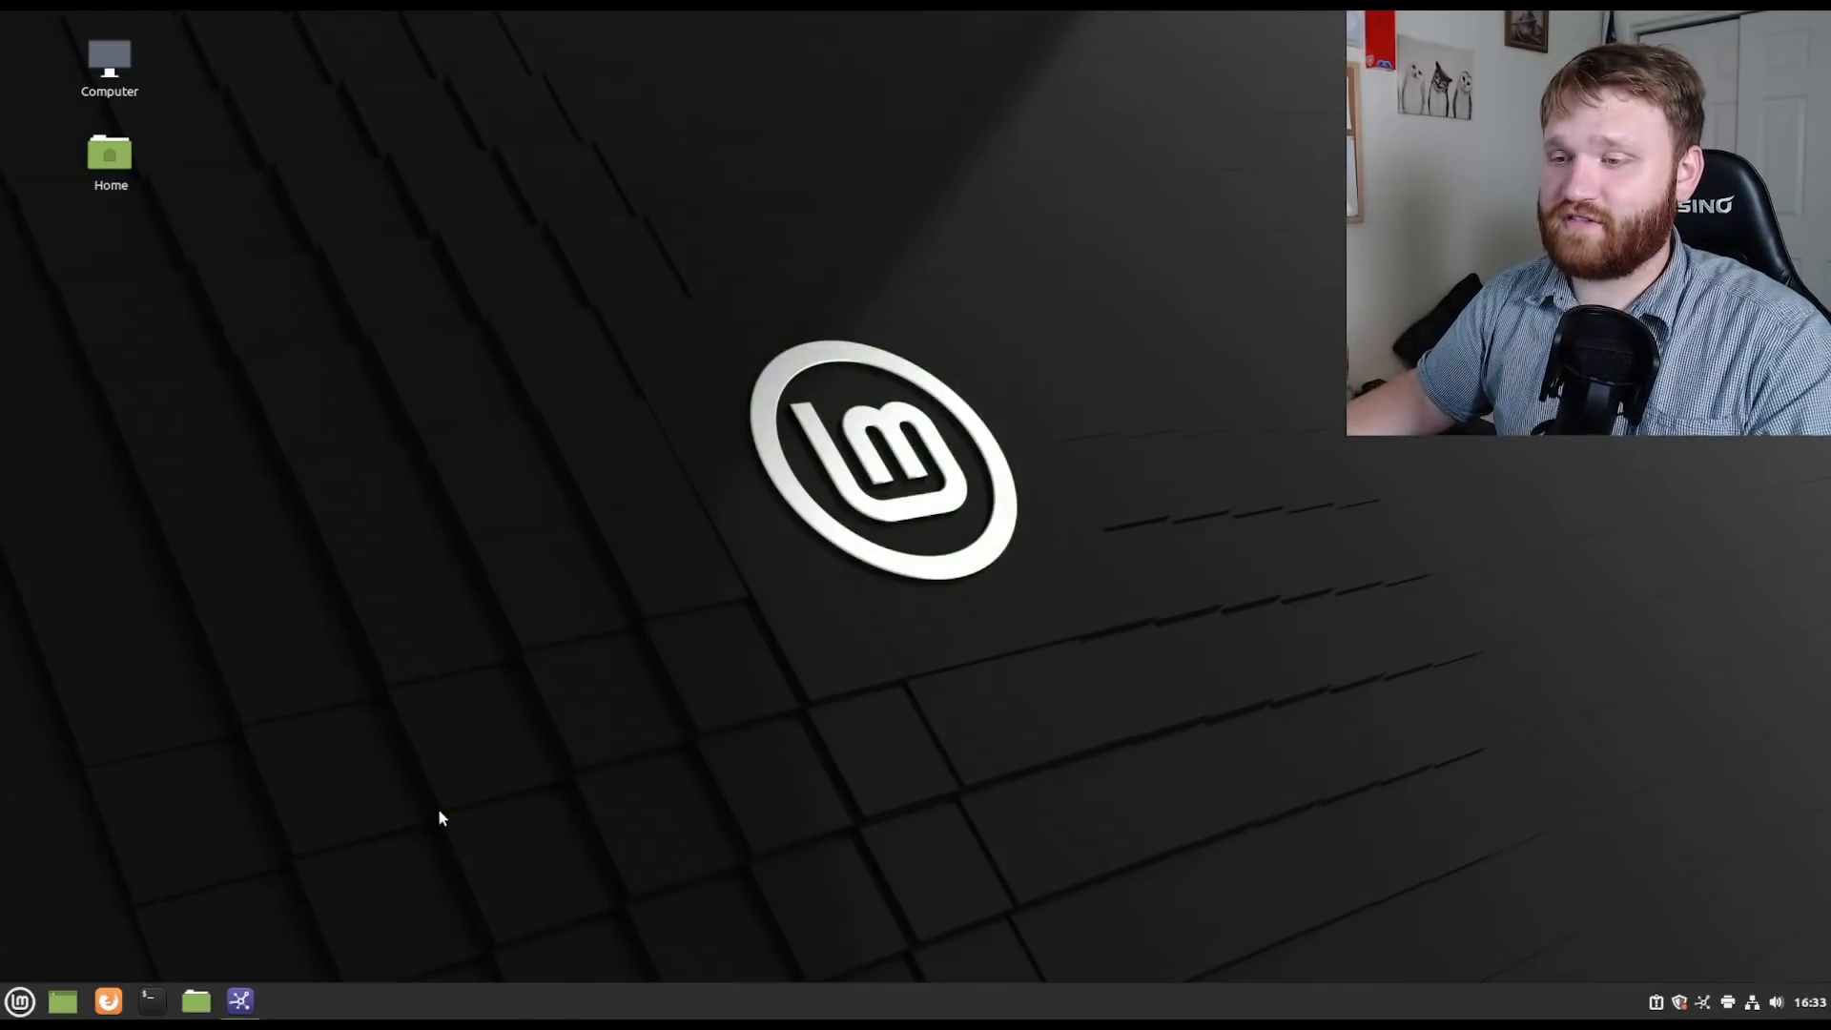
{"action": "mouse_move", "coordinate": [239, 1000]}
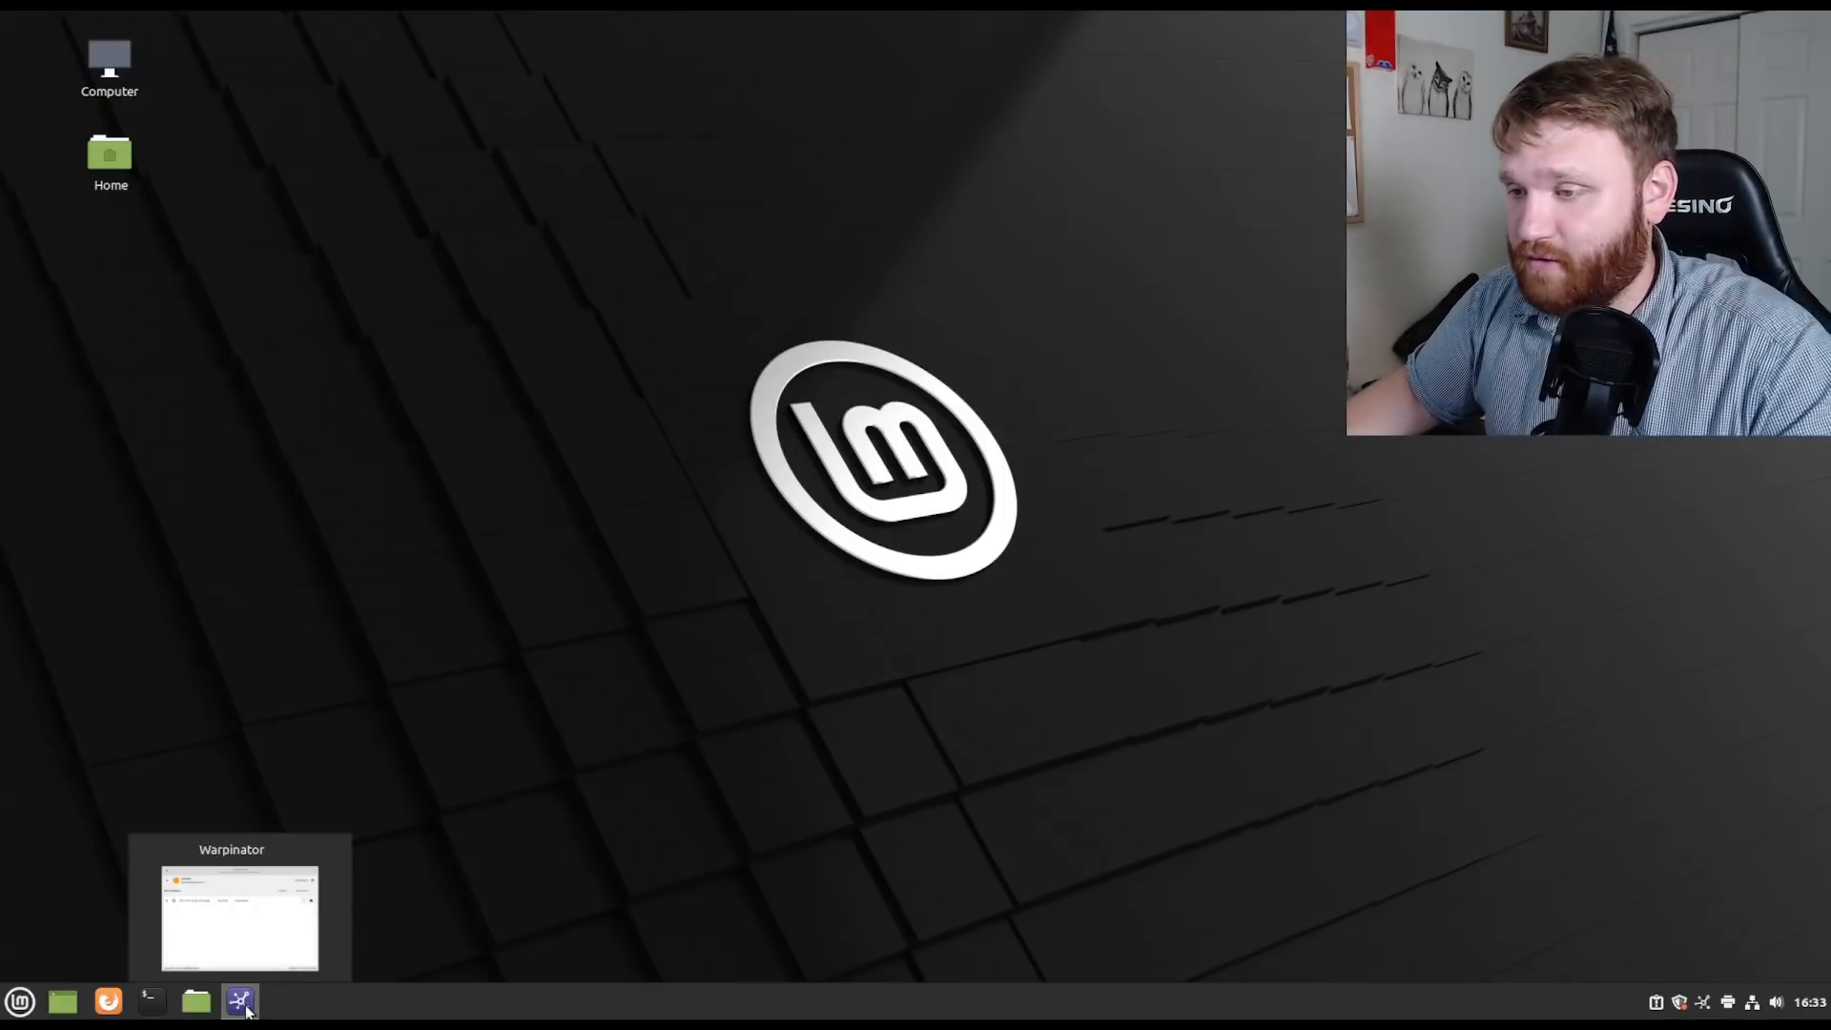
Restore Warpinator from the taskbar and move its window slightly lower.
{"action": "left_click", "coordinate": [238, 916]}
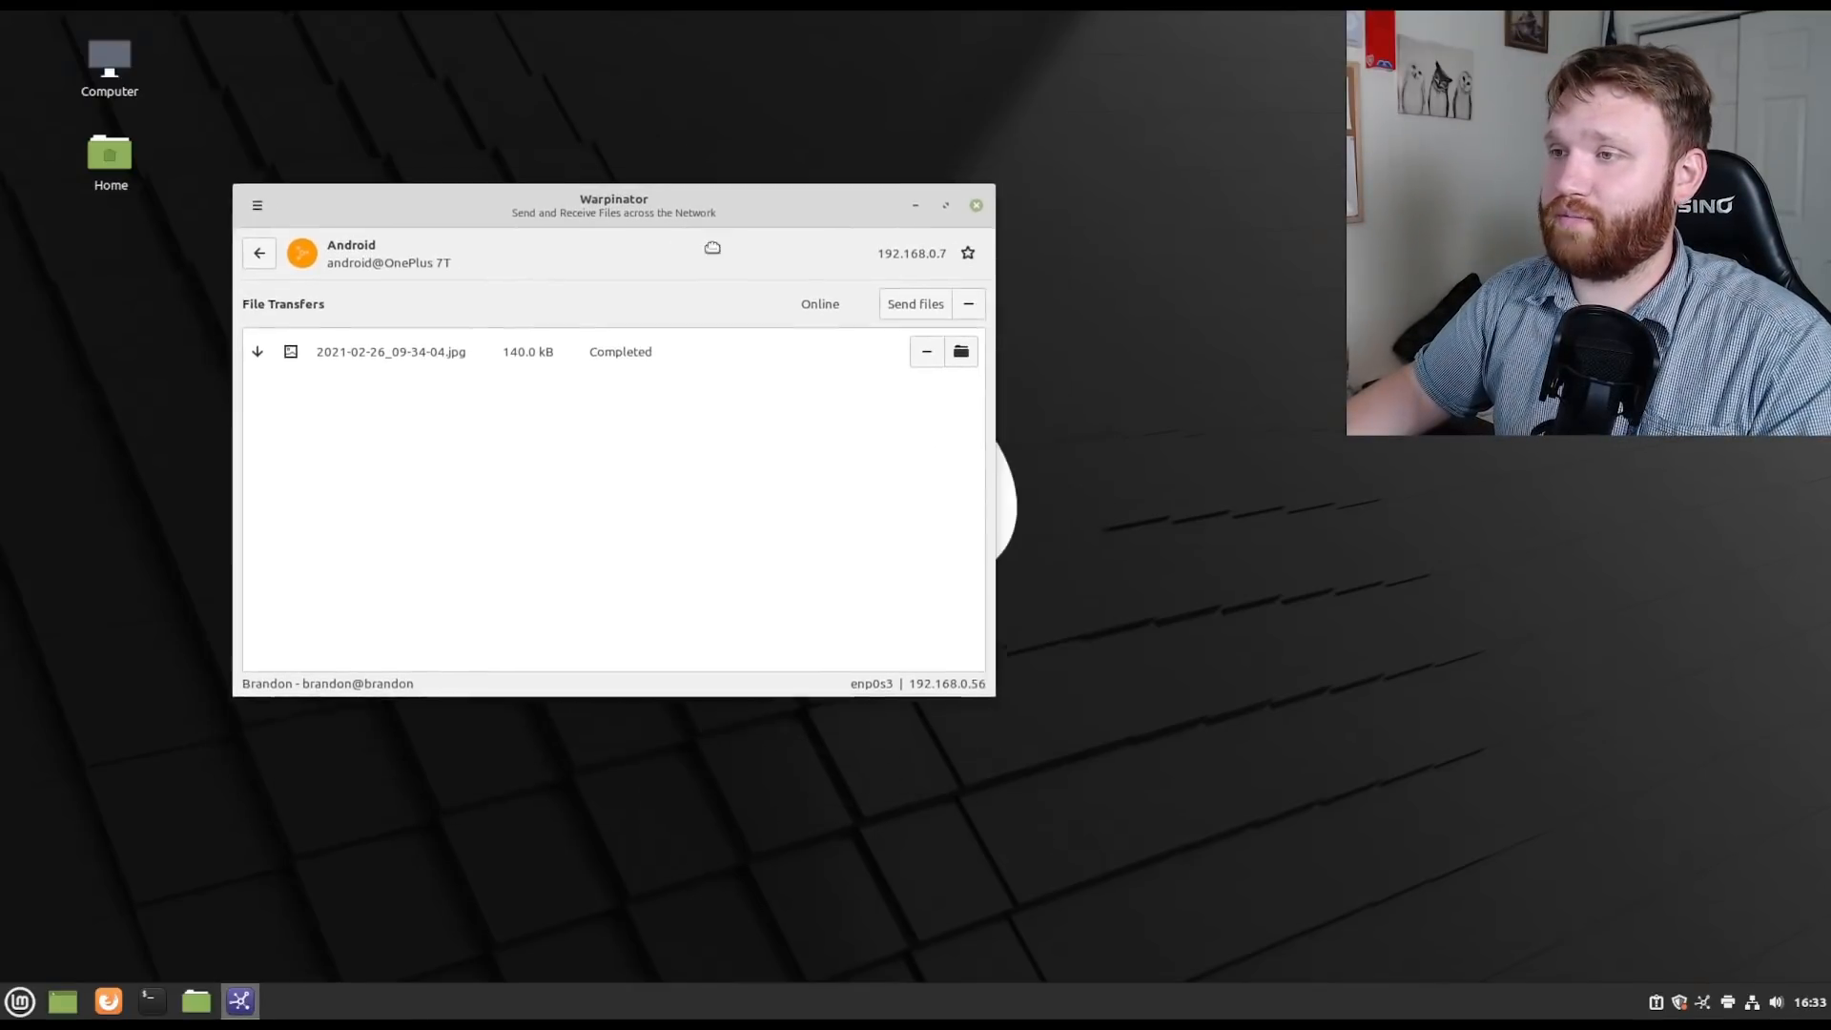
{"action": "left_click_drag", "start_coordinate": [613, 198], "coordinate": [589, 249]}
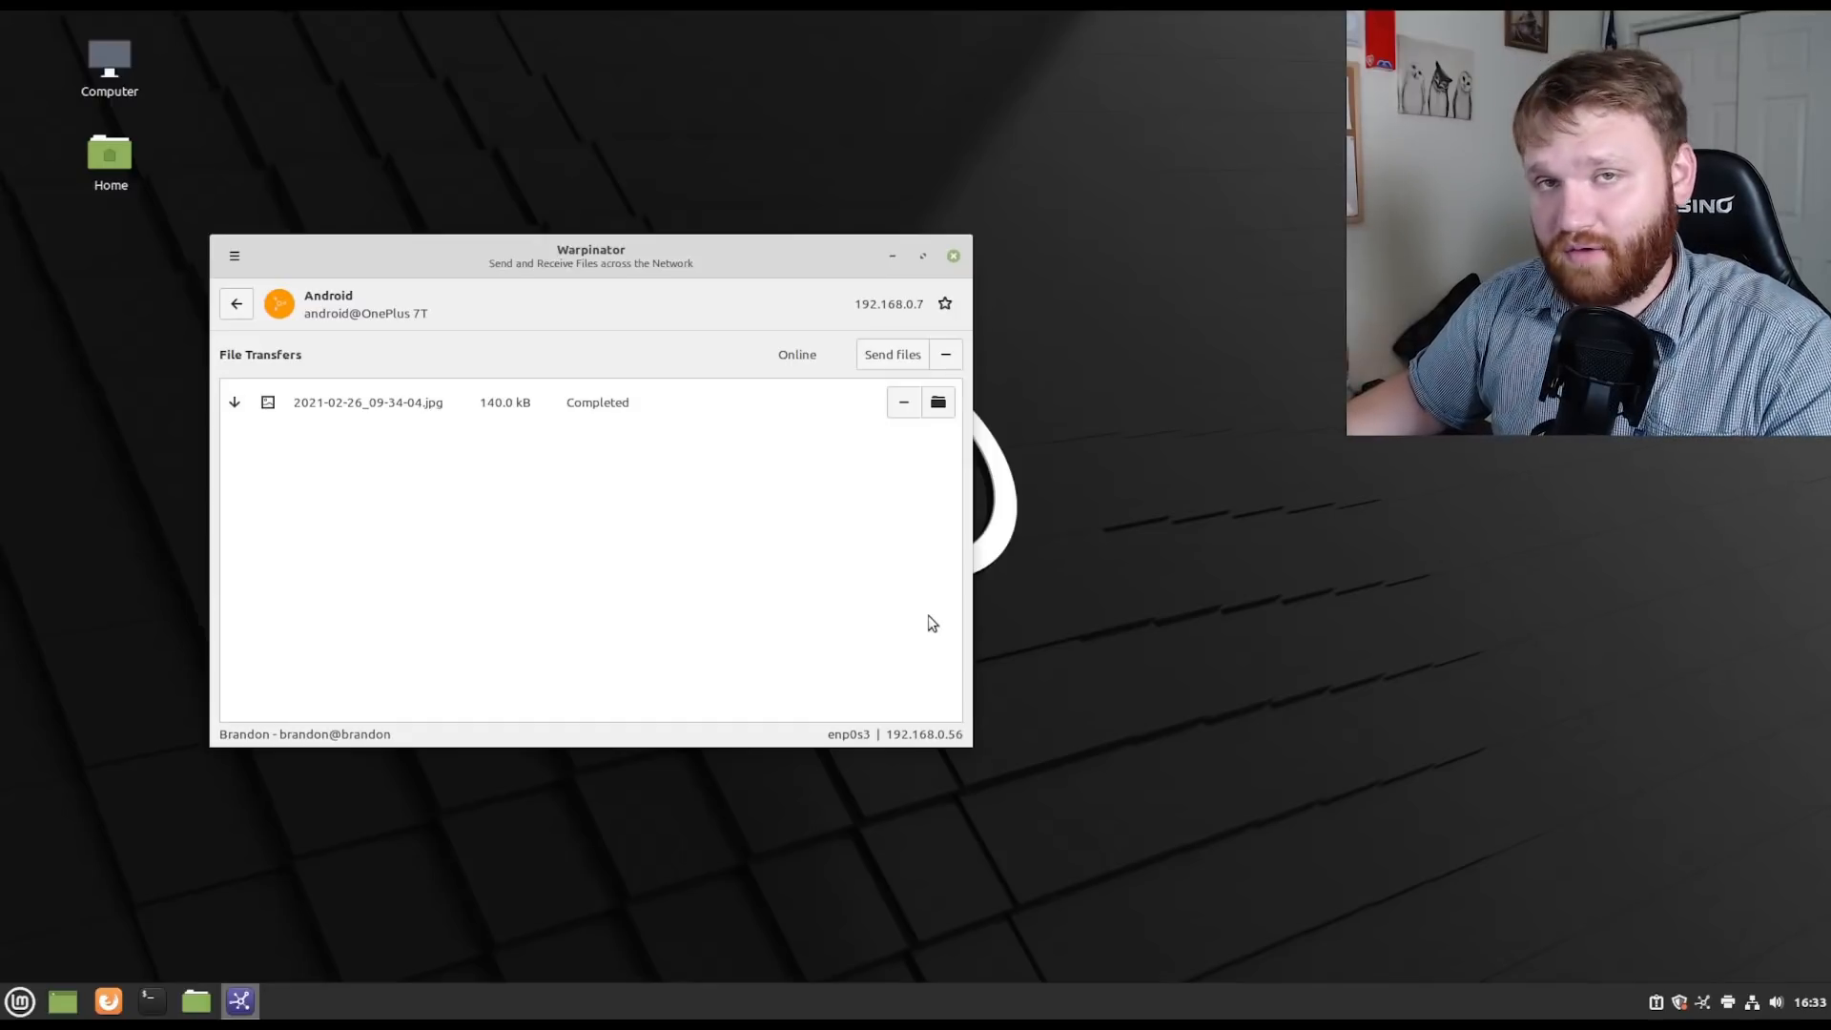
{"action": "mouse_move", "coordinate": [914, 620]}
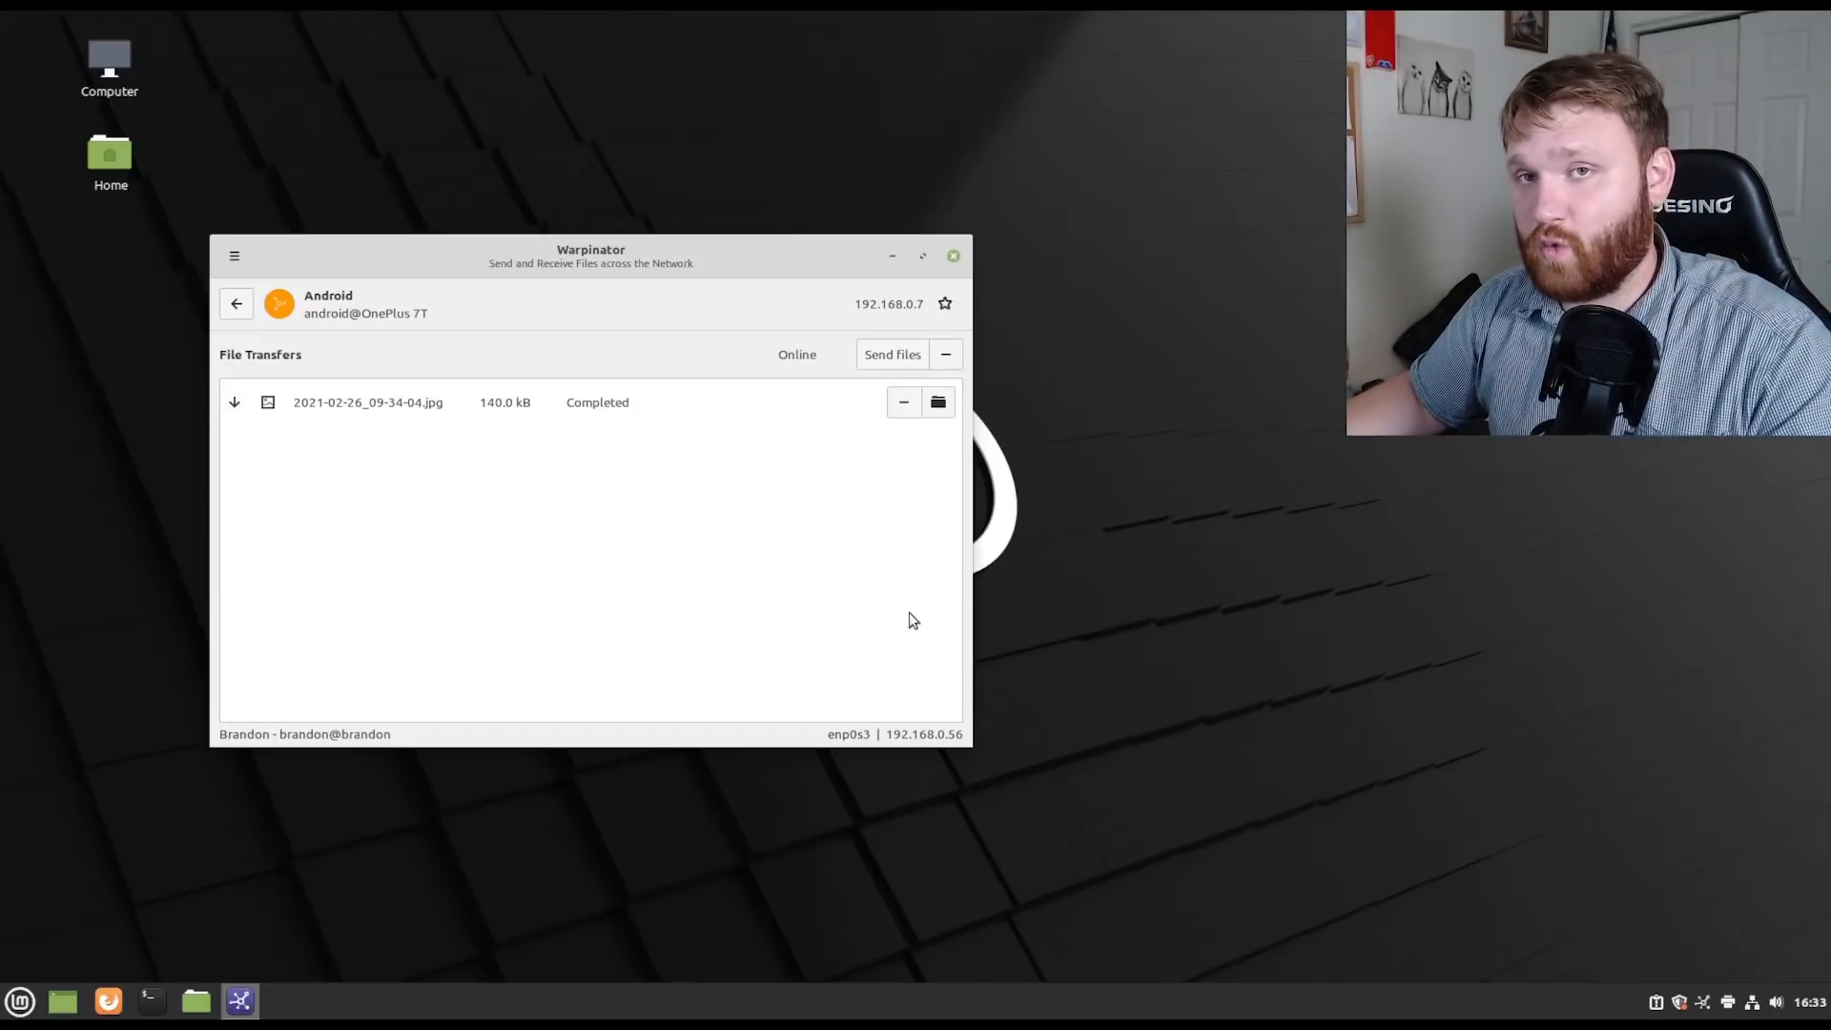